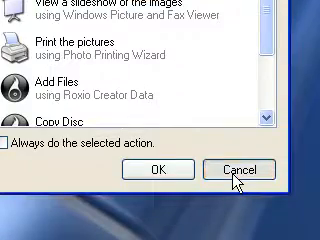
Step: Cancel the AutoPlay prompt for the newly connected external drive
click(254, 168)
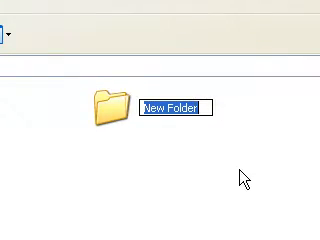
Step: Name the new folder 'Backup May 2011'
text(Bac)
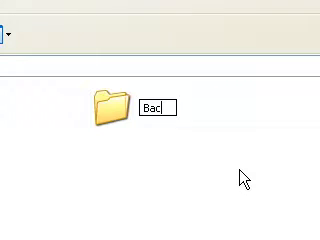
text(kup May 20)
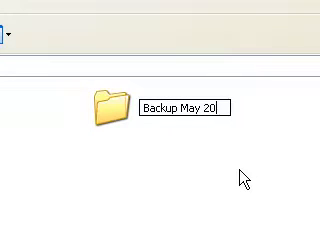
text(11)
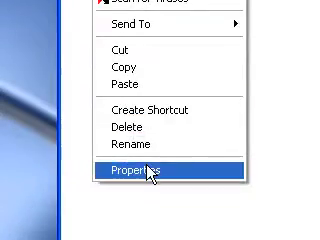
Step: View the user folder's properties: 1.37 MB, 12 files, 5 folders
click(130, 176)
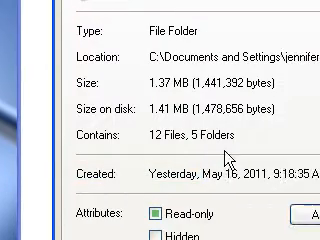